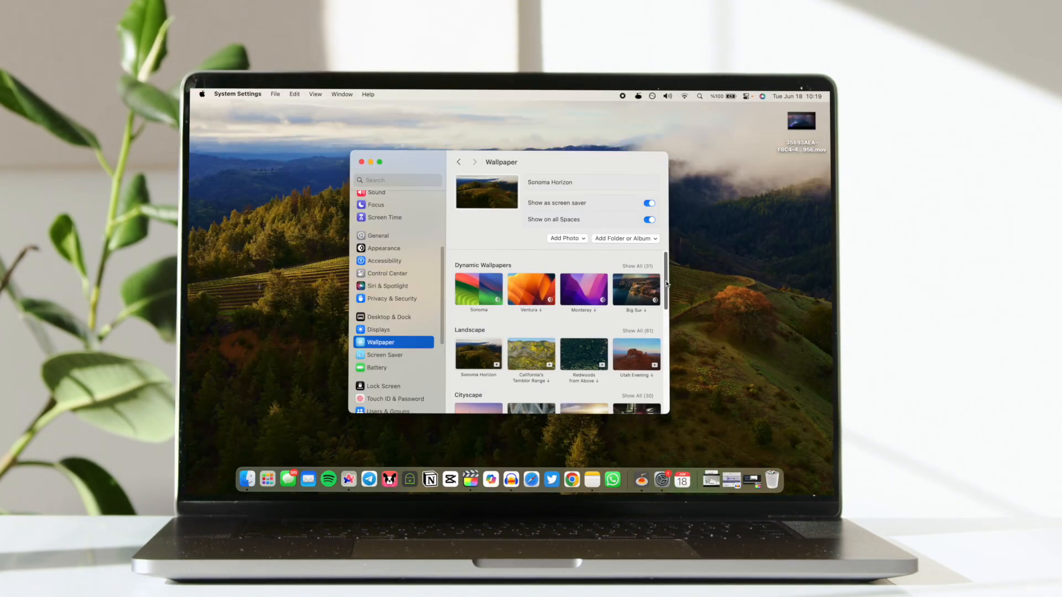
- Quit System Settings, leaving Sonoma Horizon filling the desktop
{"action": "scroll", "scroll_direction": "down", "scroll_amount": 3}
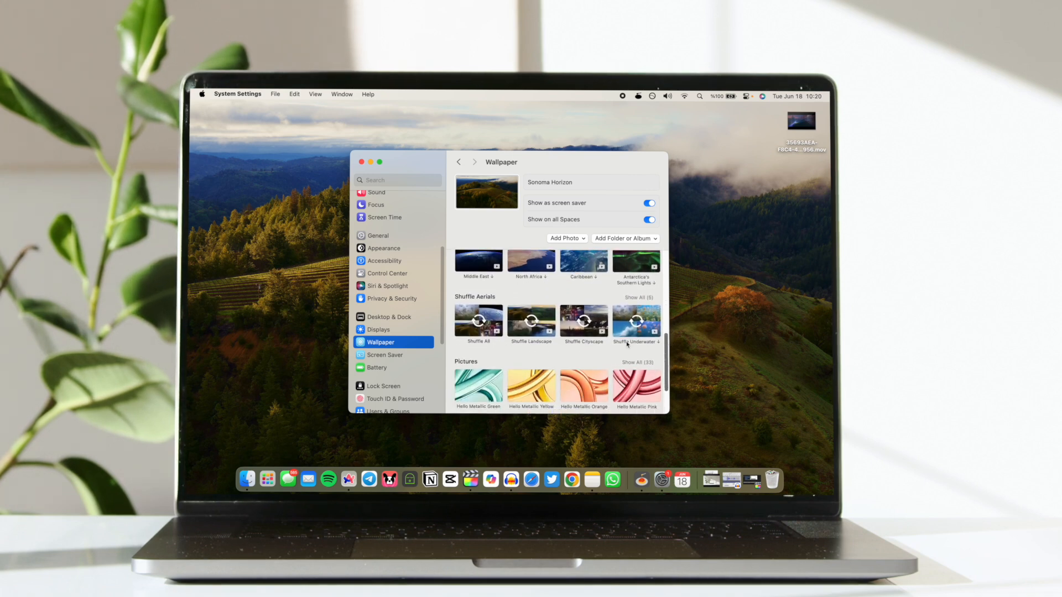
{"action": "left_click", "coordinate": [371, 162]}
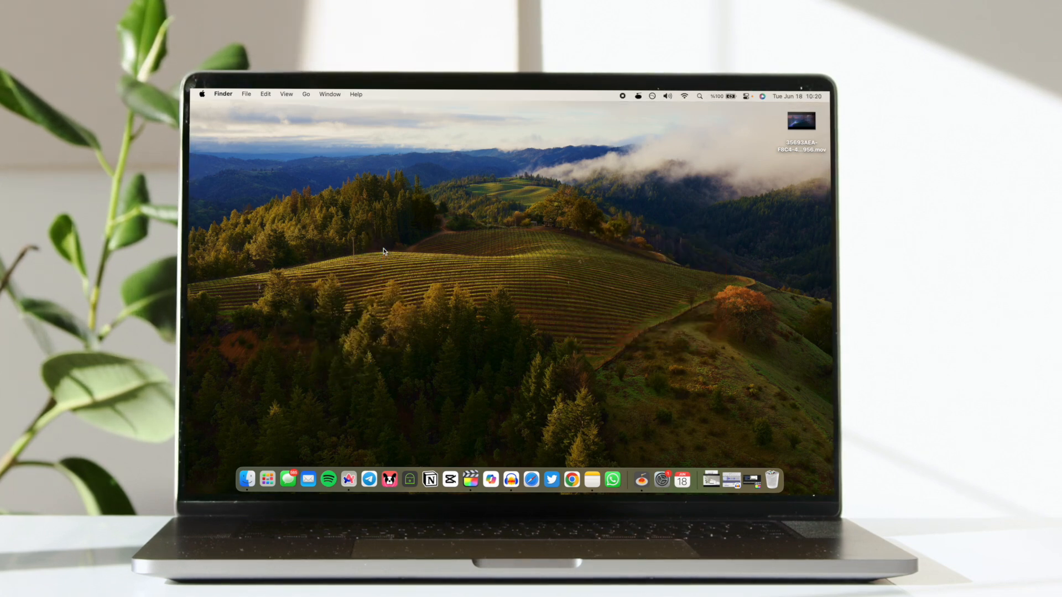
- Reopen System Settings from the Apple menu on its Wallpaper pane
{"action": "left_click", "coordinate": [201, 94]}
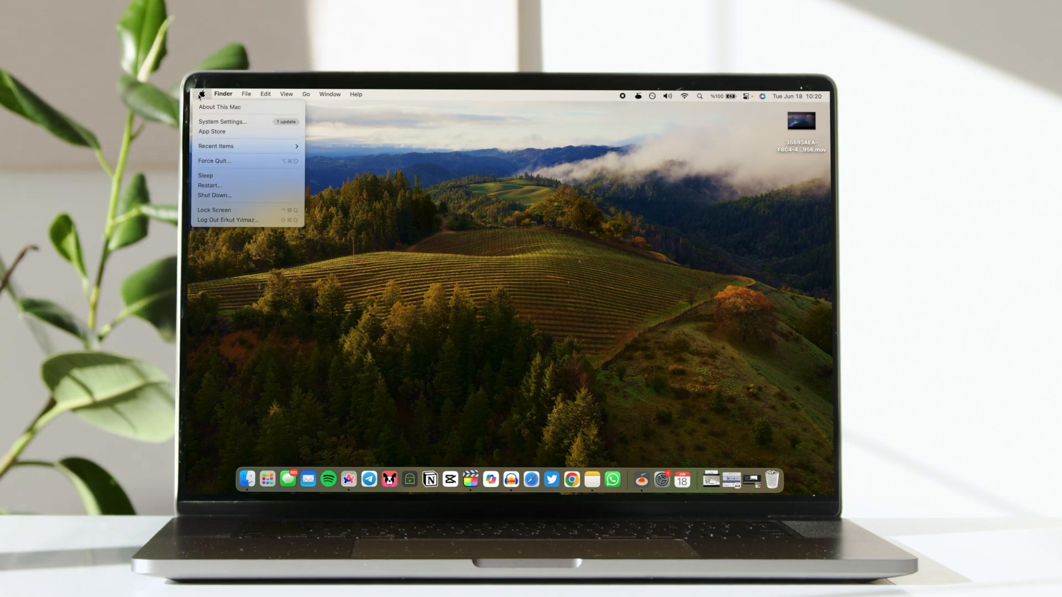
{"action": "left_click", "coordinate": [222, 122]}
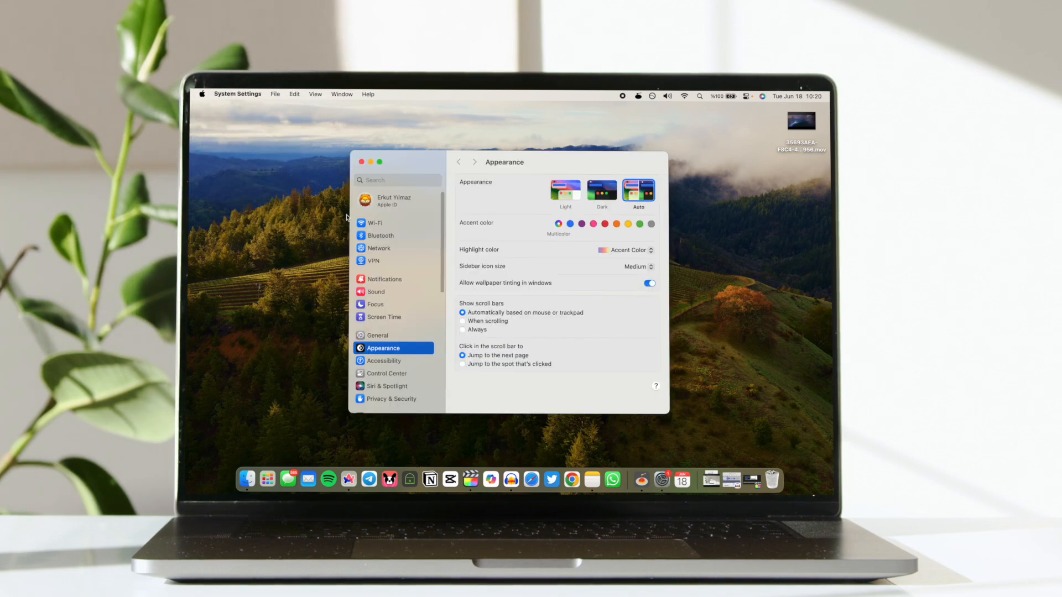
{"action": "scroll", "scroll_direction": "down", "scroll_amount": 3}
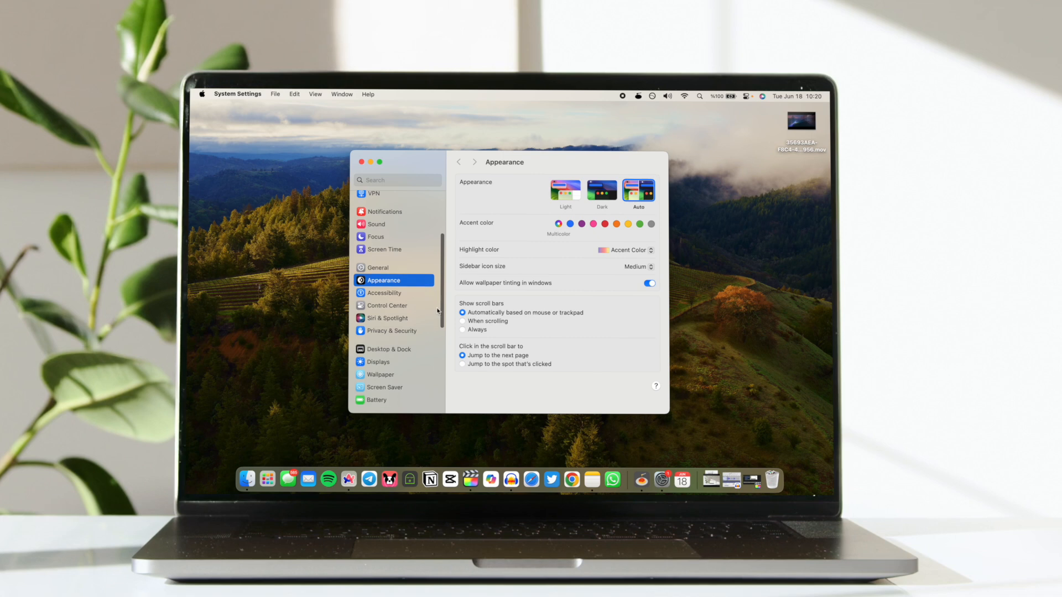
{"action": "left_click", "coordinate": [380, 374]}
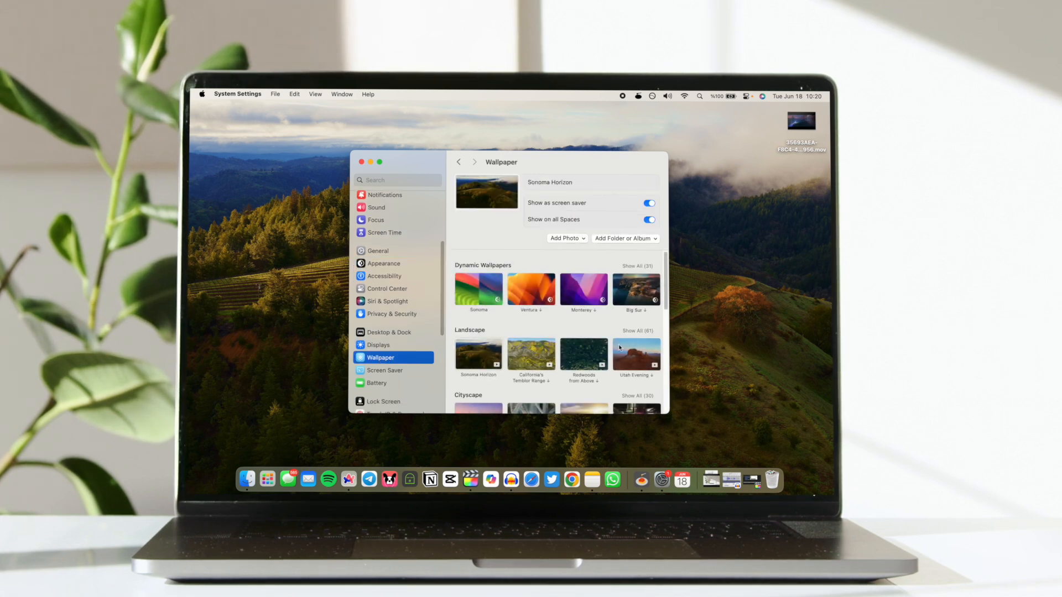
- Scroll the wallpaper list down to the Underwater and Earth collections
{"action": "scroll", "scroll_direction": "down", "scroll_amount": 3}
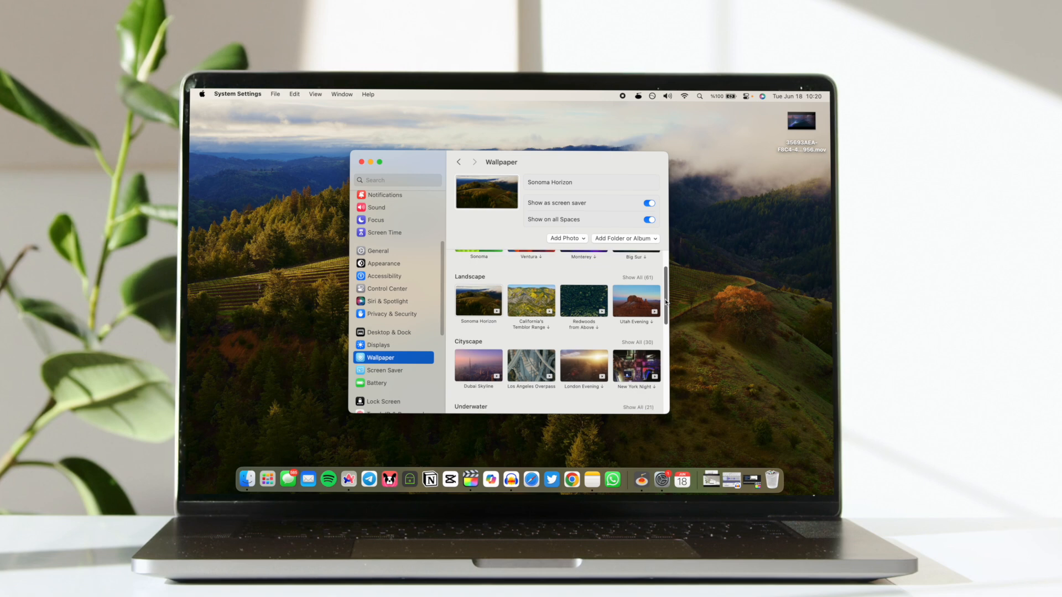
{"action": "scroll", "scroll_direction": "down", "scroll_amount": 3}
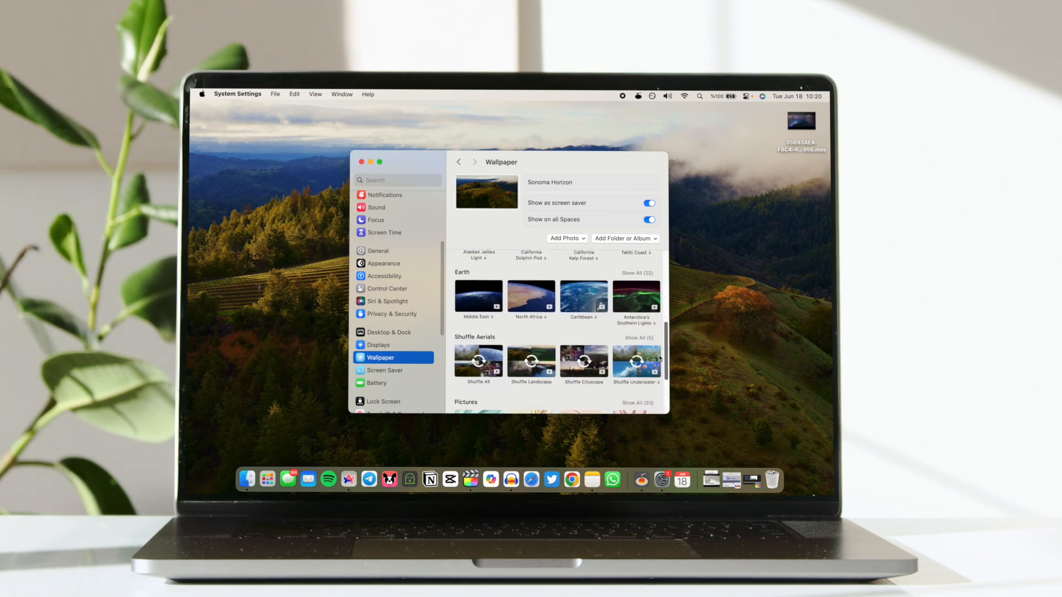
{"action": "scroll", "scroll_direction": "down", "scroll_amount": 3}
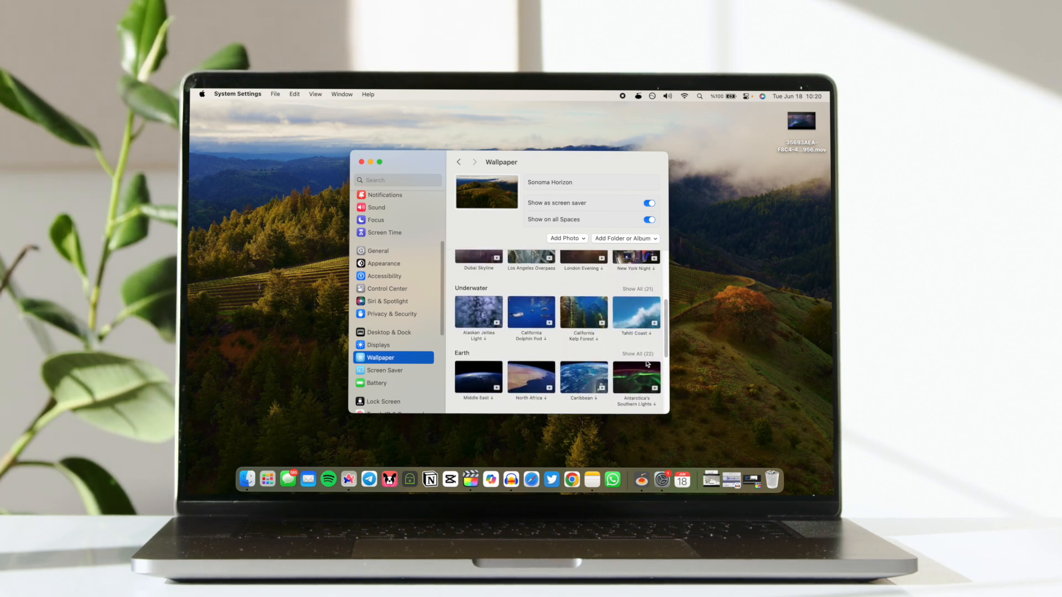
- Choose Antarctica's Southern Lights from the Earth collection as wallpaper and screen saver
{"action": "left_click", "coordinate": [635, 377]}
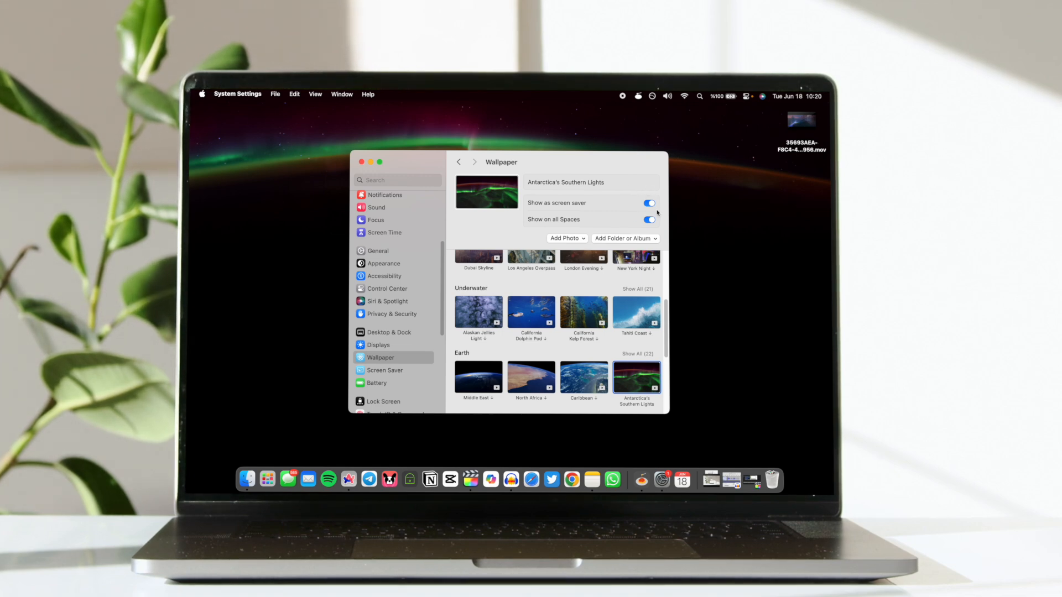
{"action": "mouse_move", "coordinate": [660, 263]}
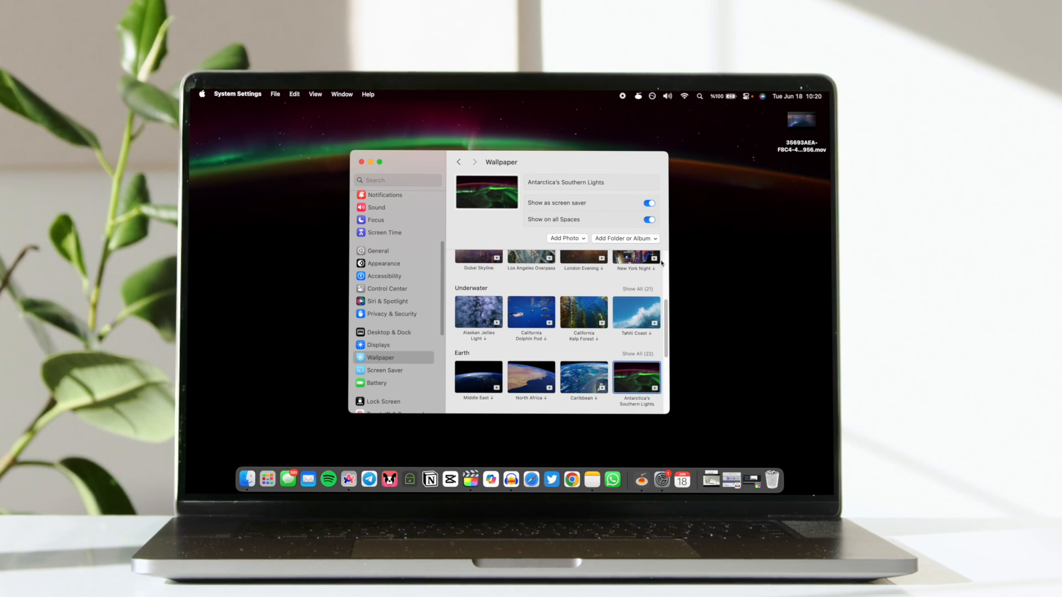
{"action": "scroll", "scroll_direction": "down", "scroll_amount": 3}
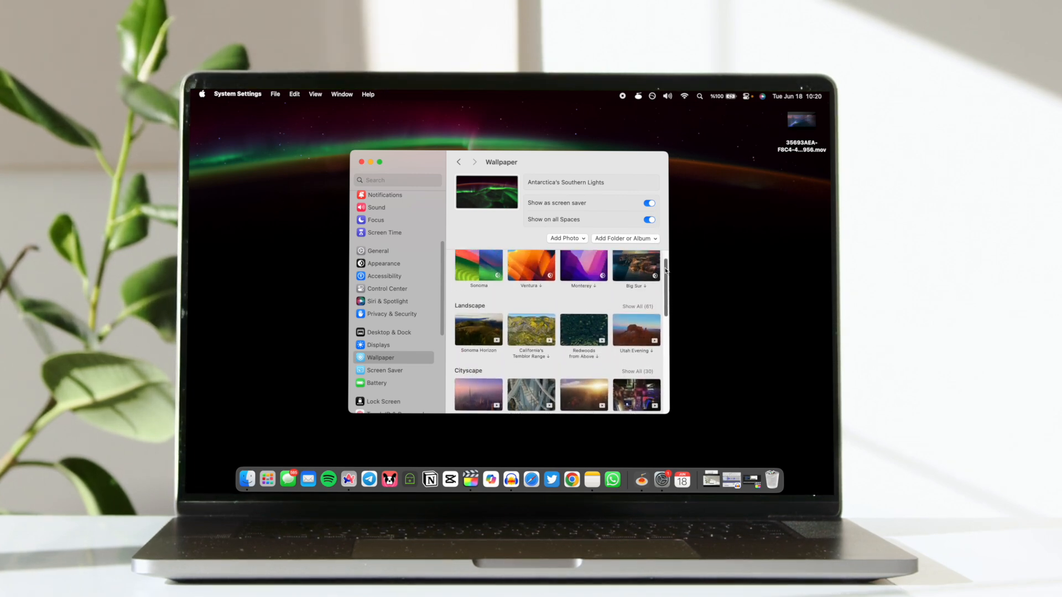
{"action": "scroll", "scroll_direction": "down", "scroll_amount": 3}
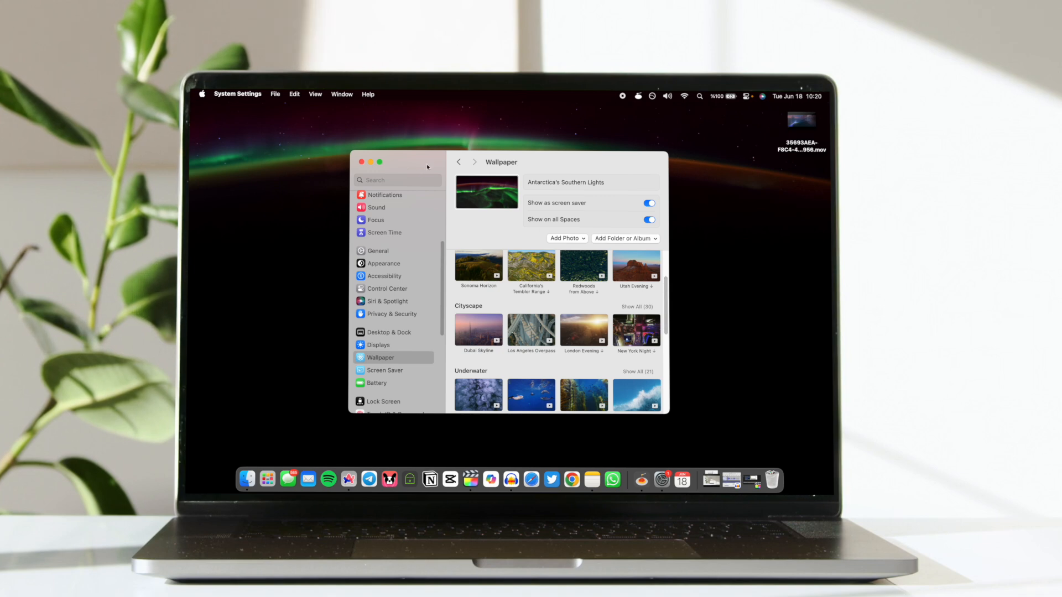
- Leave Settings and browse Finder from Computer into Macintosh HD's Library folder
{"action": "left_click", "coordinate": [305, 94]}
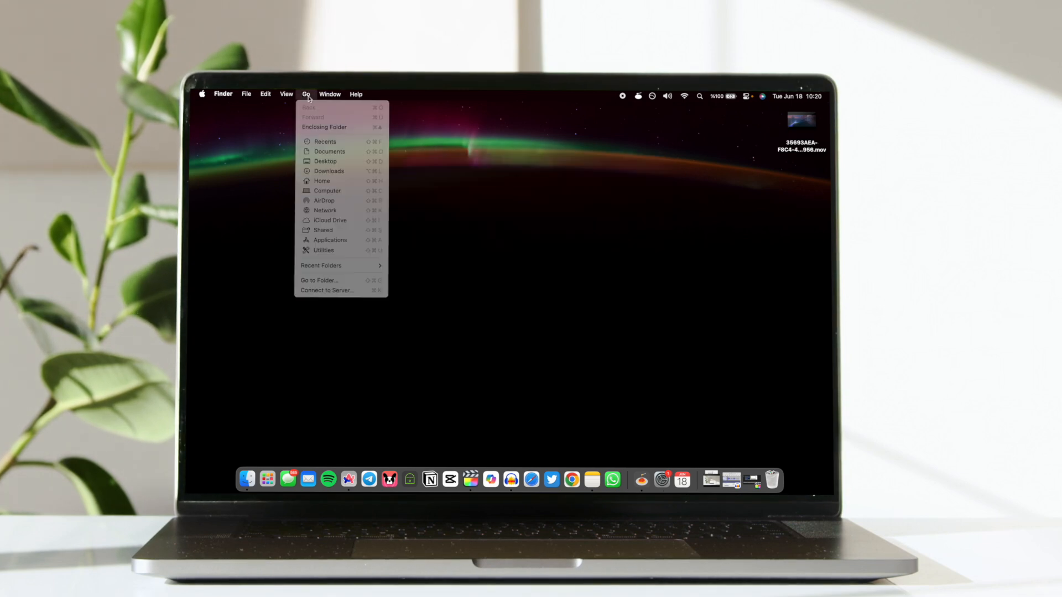
{"action": "mouse_move", "coordinate": [328, 191]}
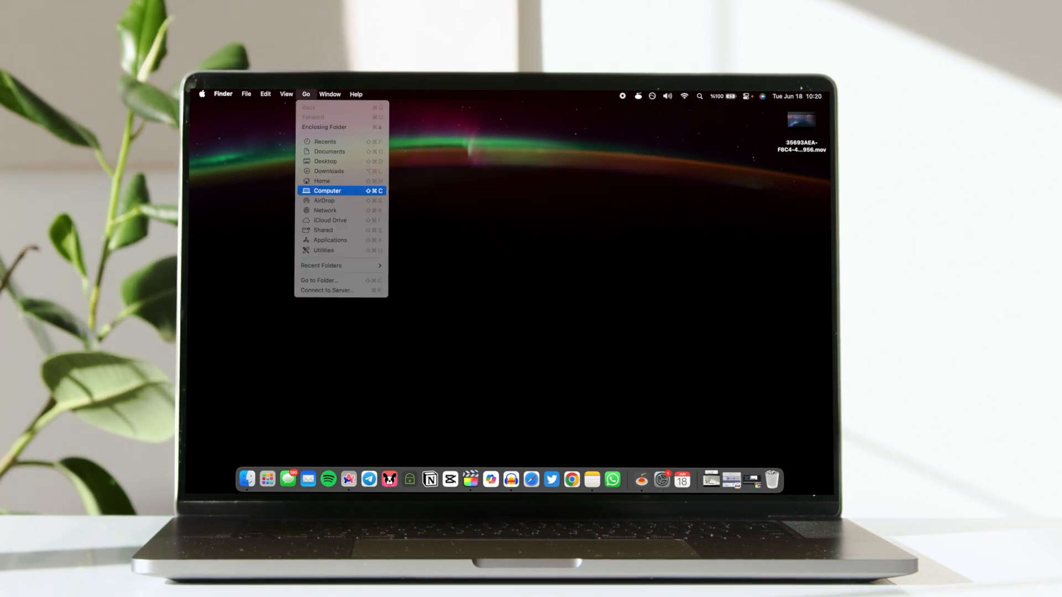
{"action": "left_click", "coordinate": [327, 190]}
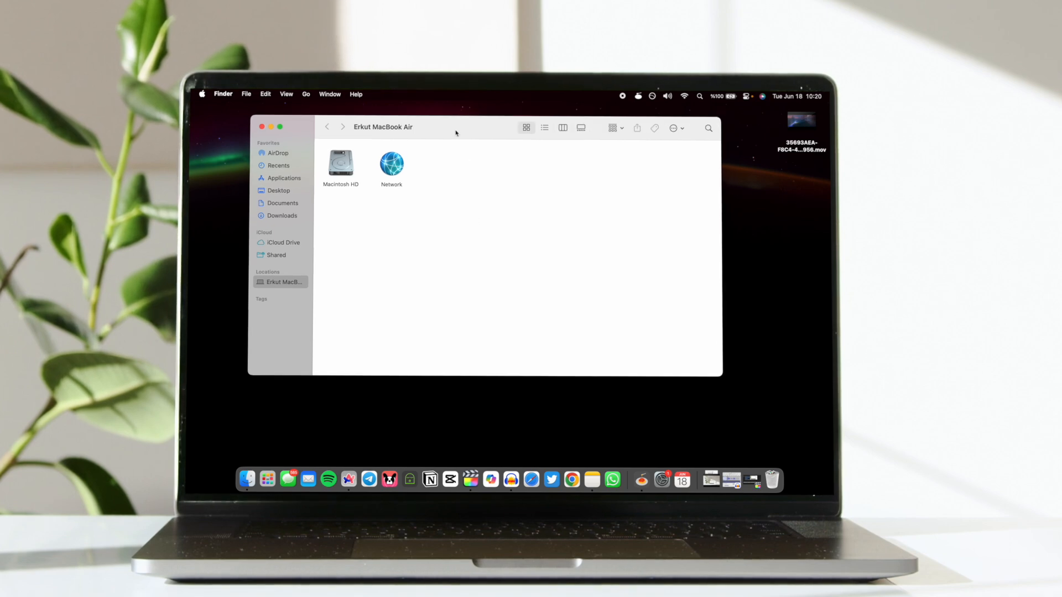
{"action": "double_click", "coordinate": [340, 162]}
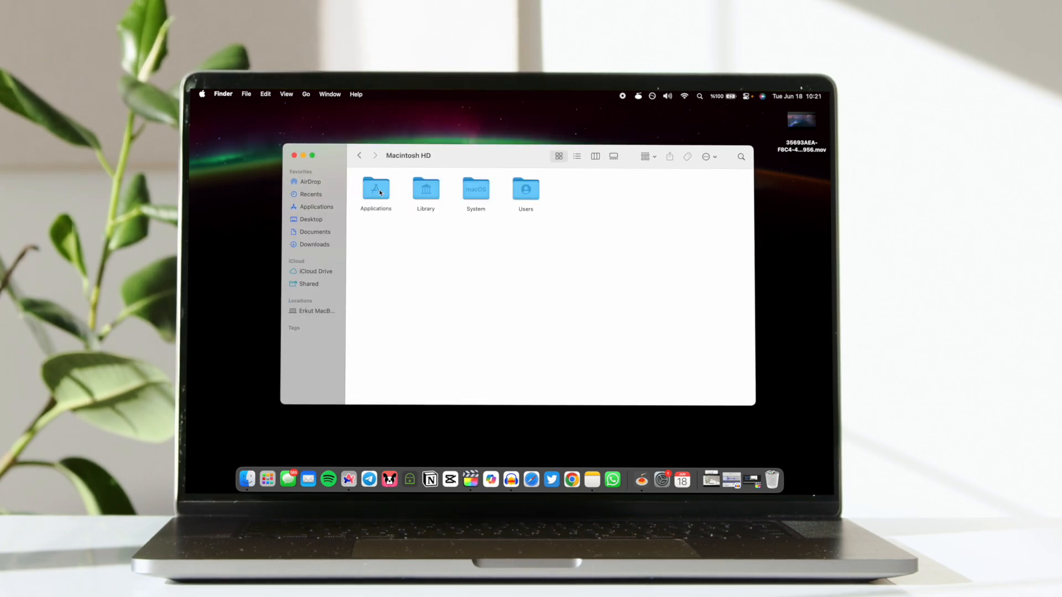
{"action": "double_click", "coordinate": [424, 189]}
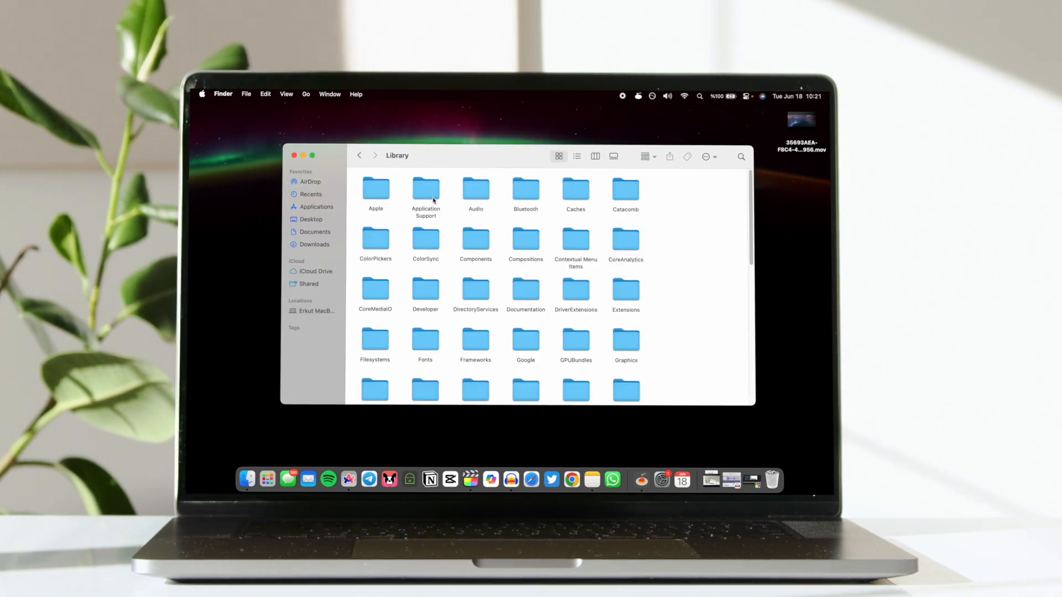
- Continue into Application Support, com.apple.idleassetsd and its Customer folder
{"action": "left_click", "coordinate": [424, 188]}
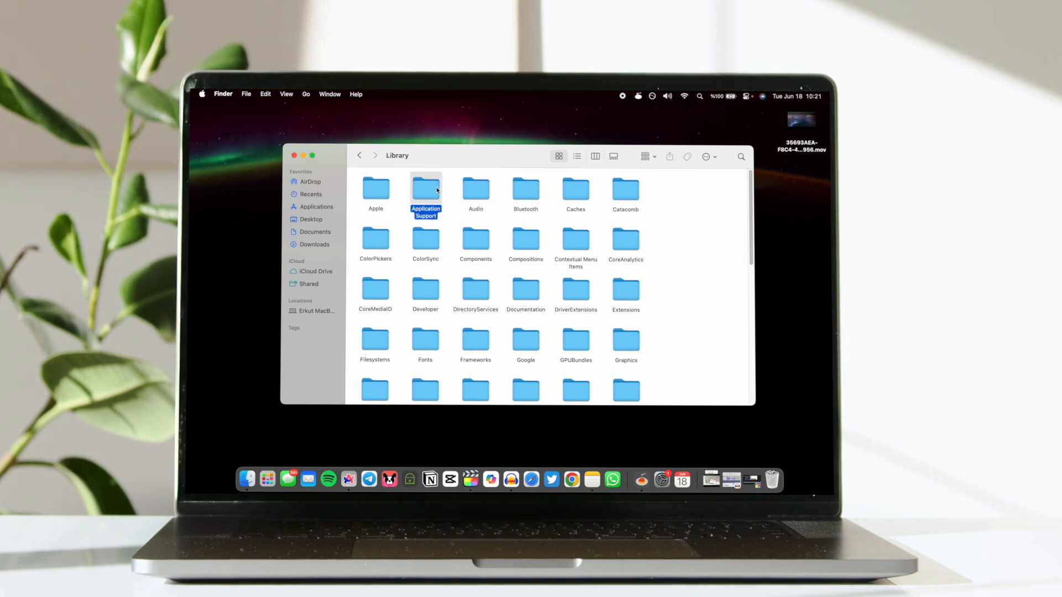
{"action": "double_click", "coordinate": [425, 190]}
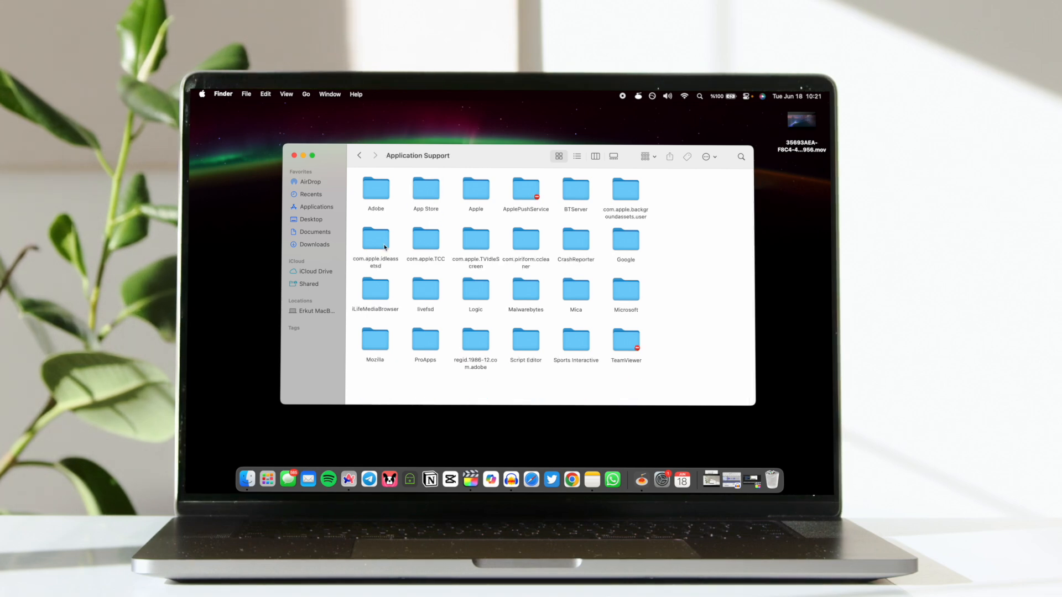
{"action": "left_click", "coordinate": [375, 240]}
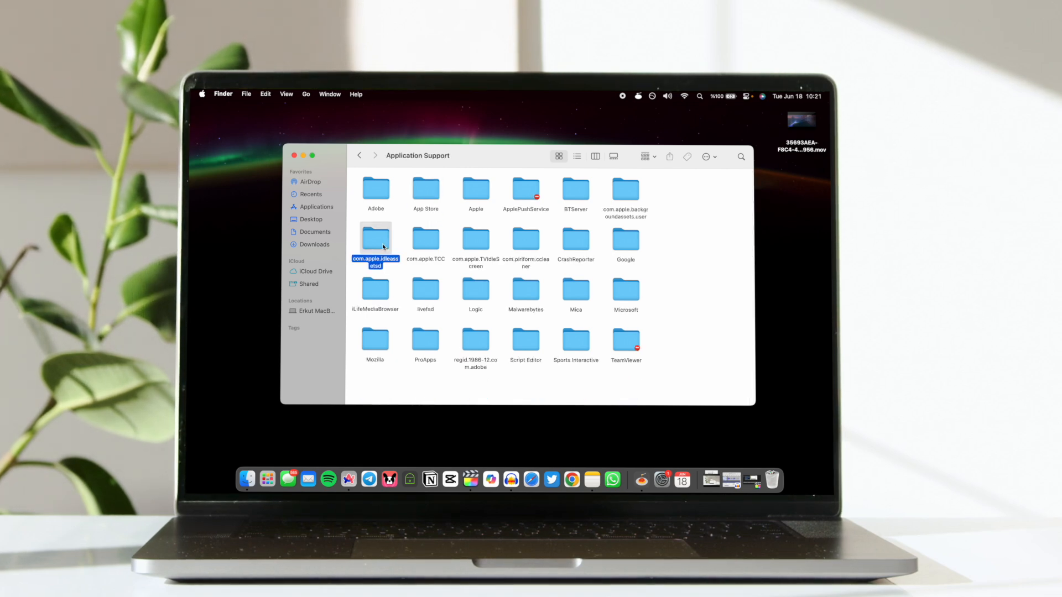
{"action": "double_click", "coordinate": [376, 240]}
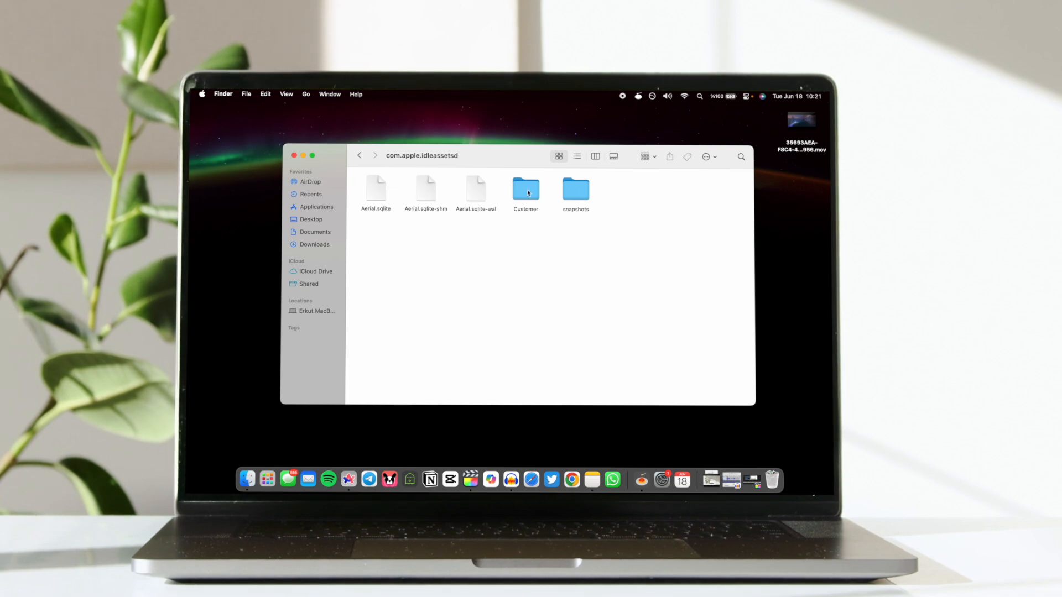
{"action": "double_click", "coordinate": [525, 189]}
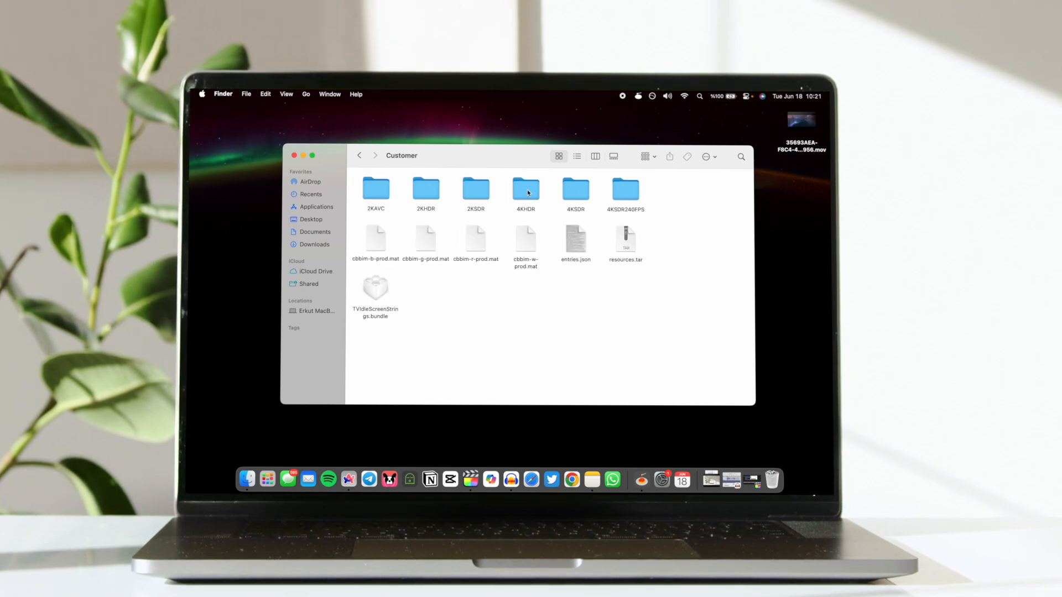
{"action": "mouse_move", "coordinate": [633, 196]}
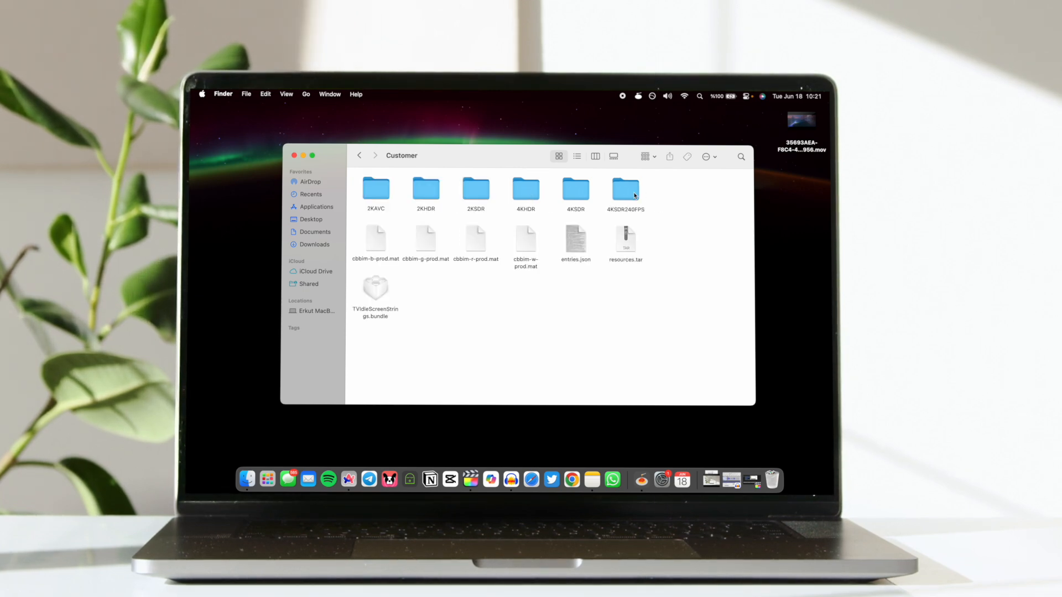
- Move Disney 1080p.mov from the desktop into the 4KSDR240FPS folder, authorizing with the password
{"action": "double_click", "coordinate": [624, 189]}
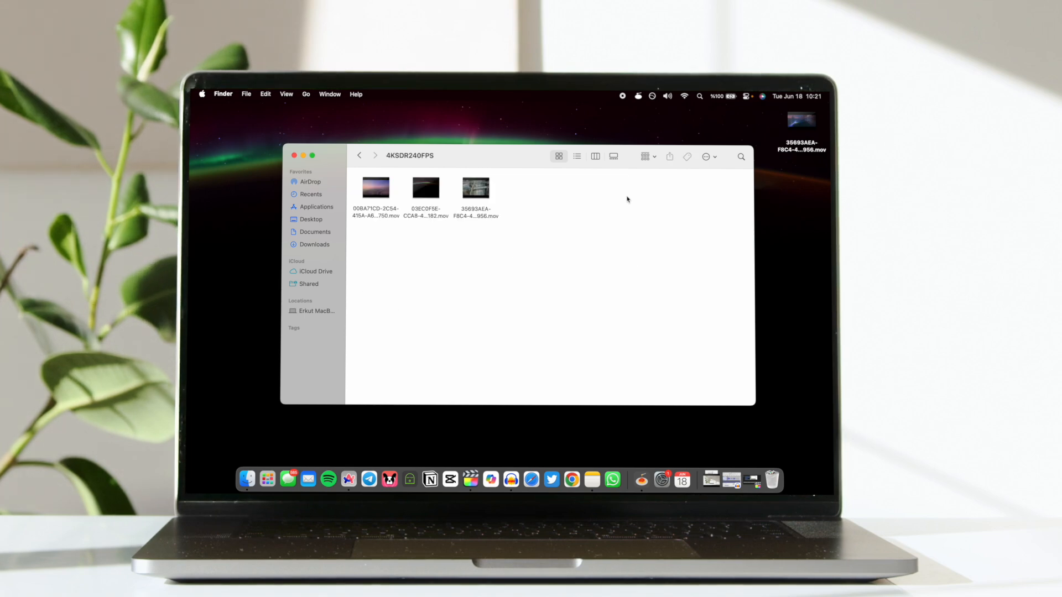
{"action": "mouse_move", "coordinate": [617, 212]}
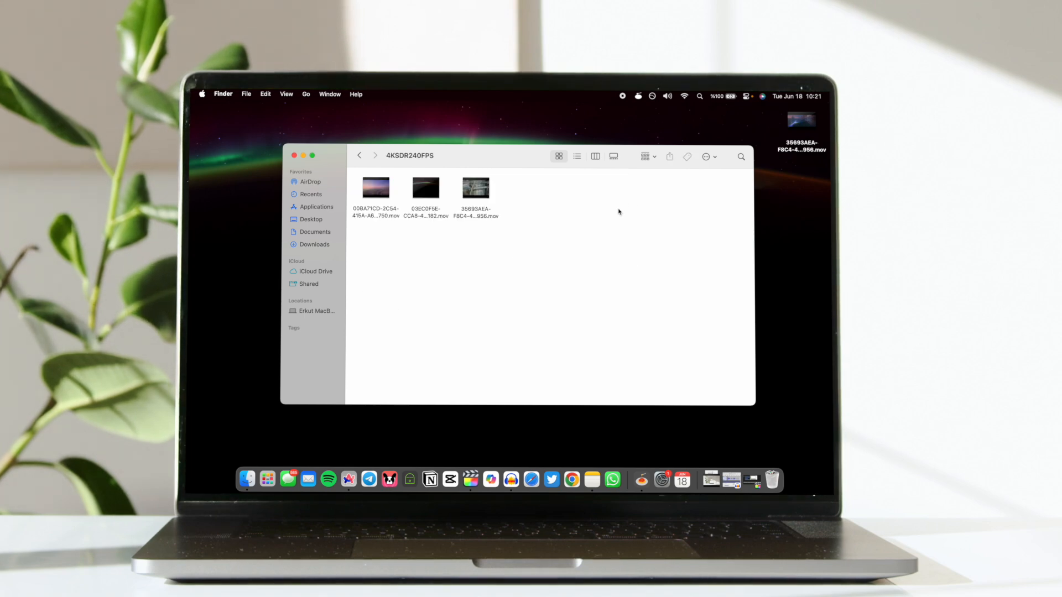
{"action": "mouse_move", "coordinate": [601, 279]}
{"action": "type", "text": "Disney 1080p"}
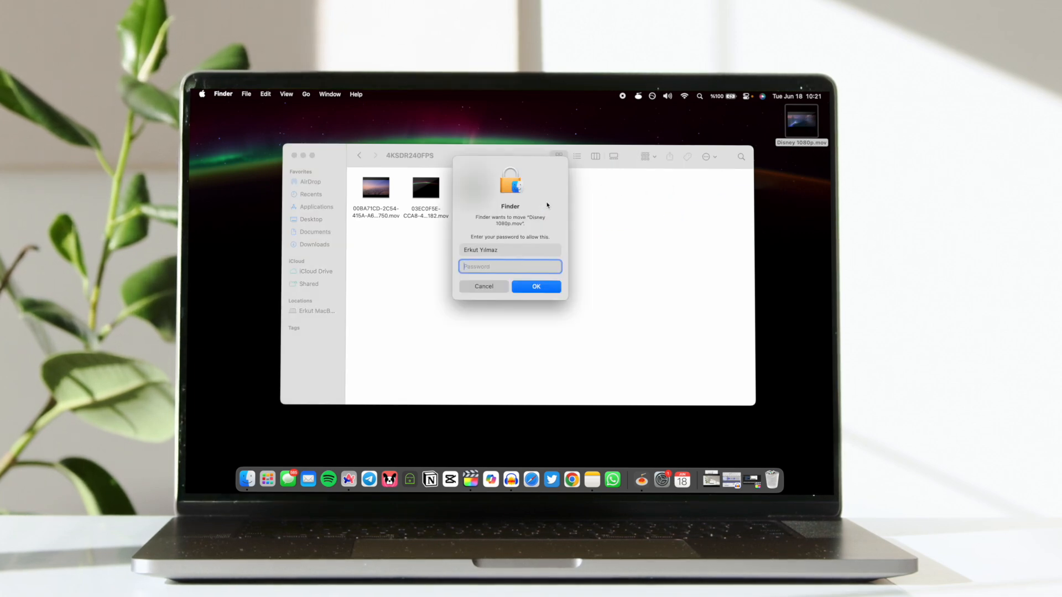
{"action": "type", "text": "••"}
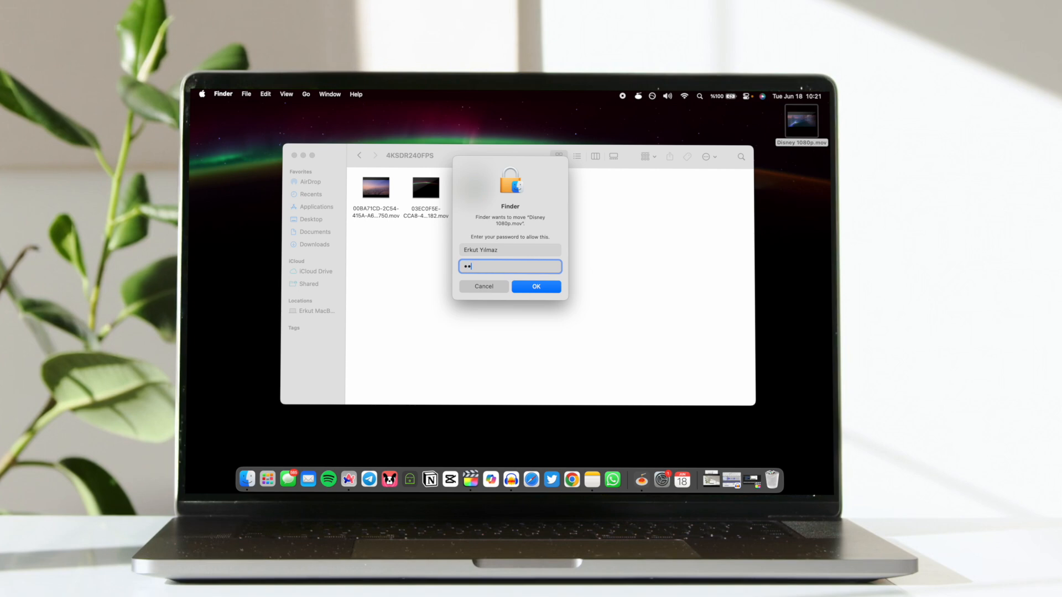
{"action": "left_click", "coordinate": [535, 287]}
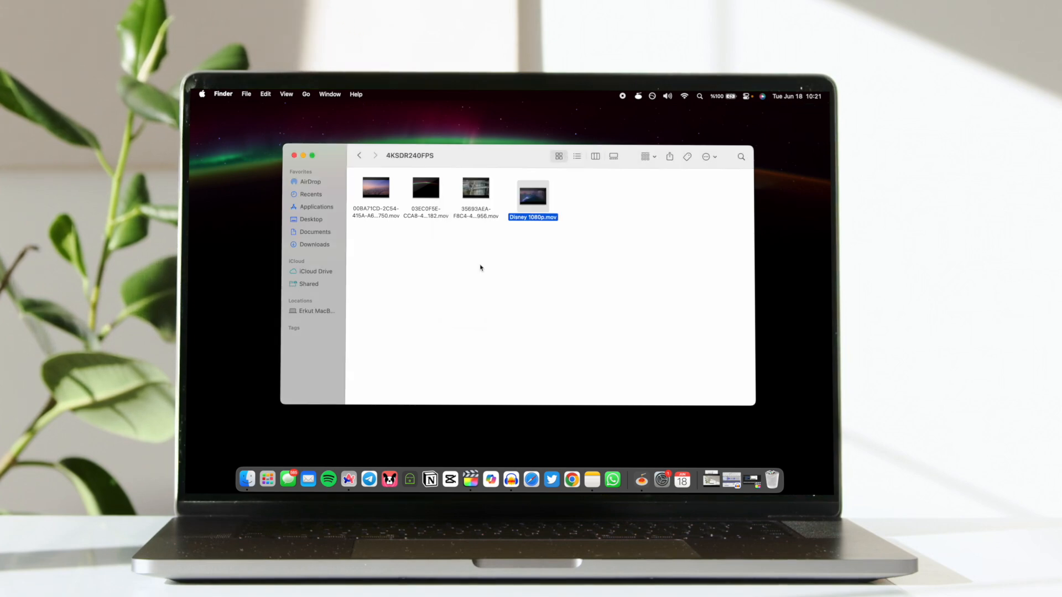
{"action": "left_click", "coordinate": [336, 367]}
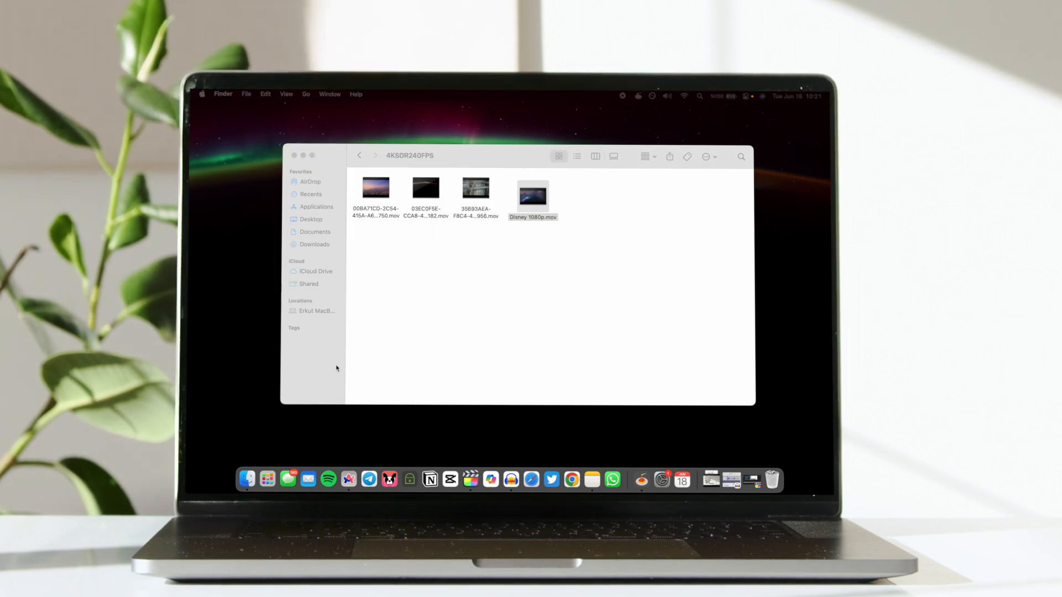
- Copy the 35693AEA video's original name, then rename it to k.mov with password authorization
{"action": "right_click", "coordinate": [475, 188]}
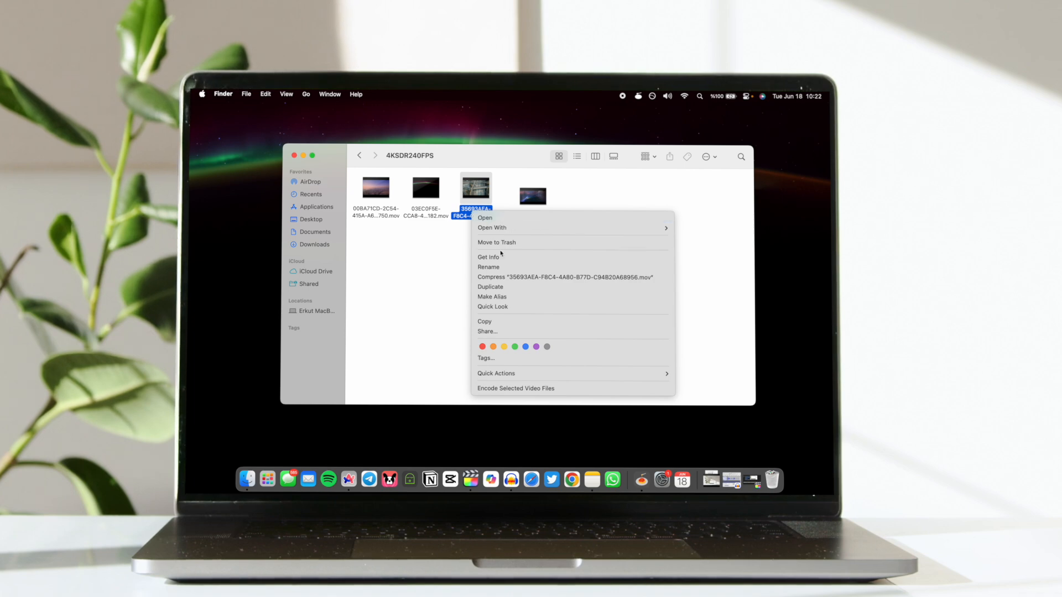
{"action": "left_click", "coordinate": [488, 267]}
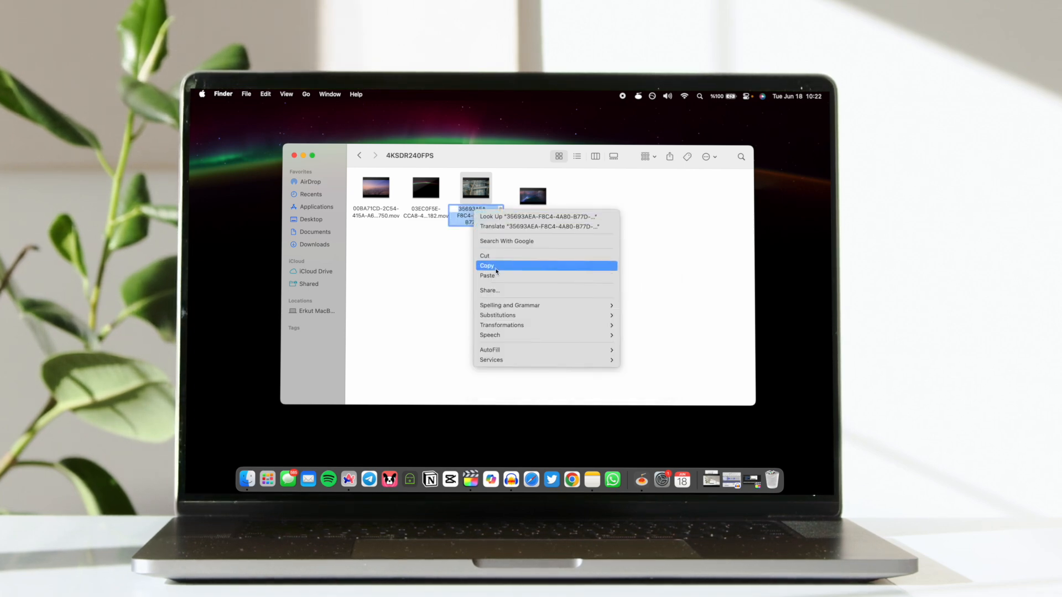
{"action": "left_click", "coordinate": [487, 265]}
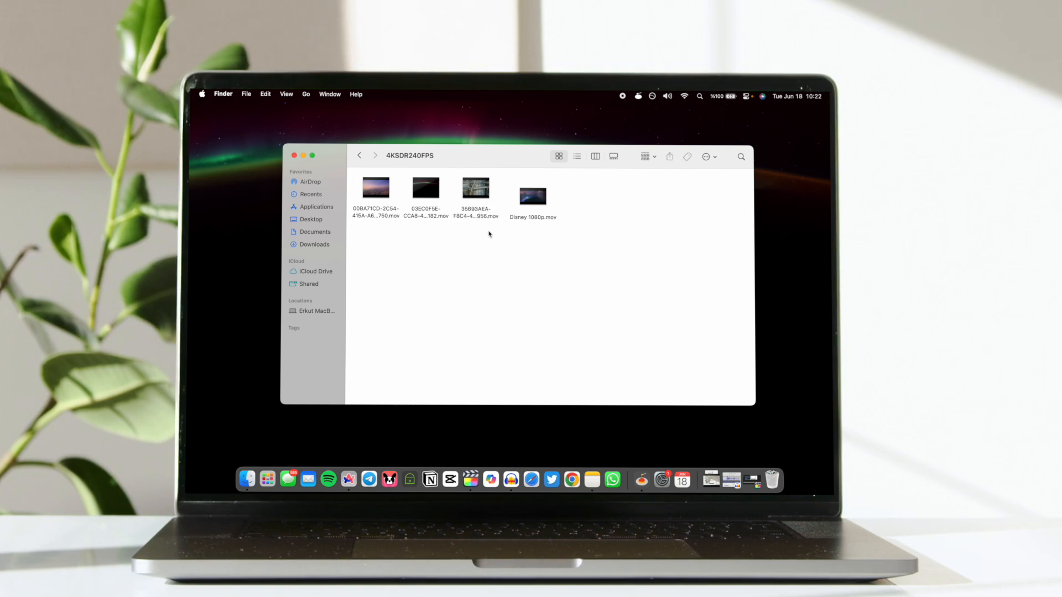
{"action": "left_click", "coordinate": [474, 188]}
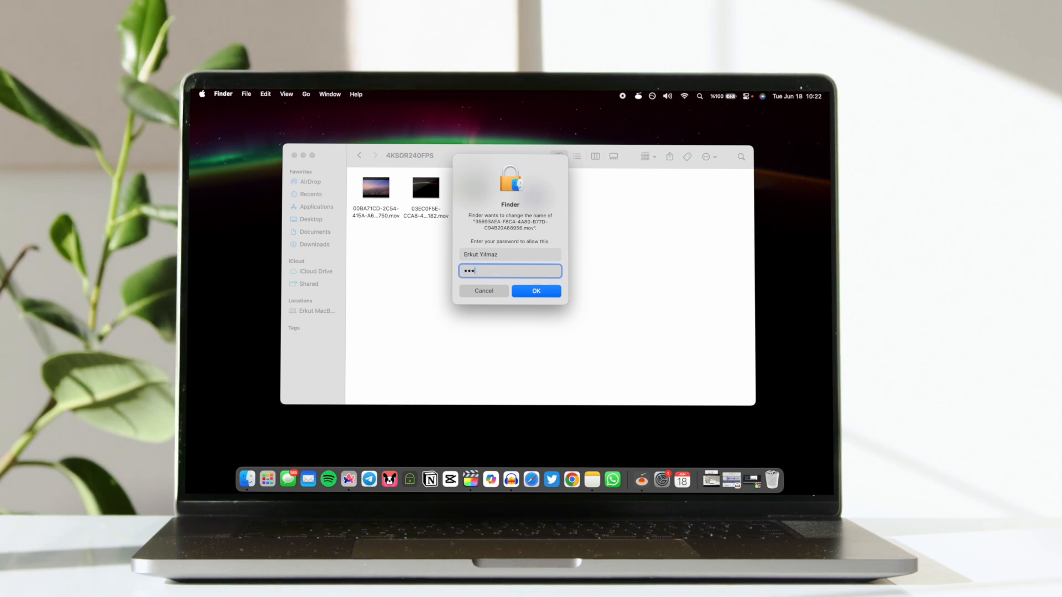
{"action": "left_click", "coordinate": [535, 291]}
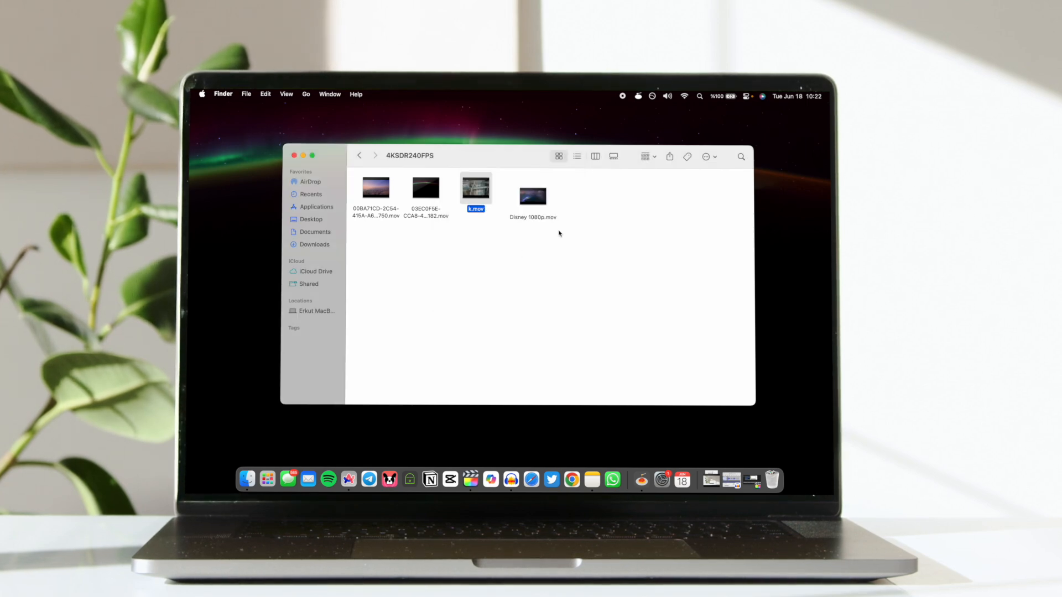
- Rename Disney 1080p.mov to the copied 35693AEA name, authorize it, and close the folder window
{"action": "right_click", "coordinate": [532, 196]}
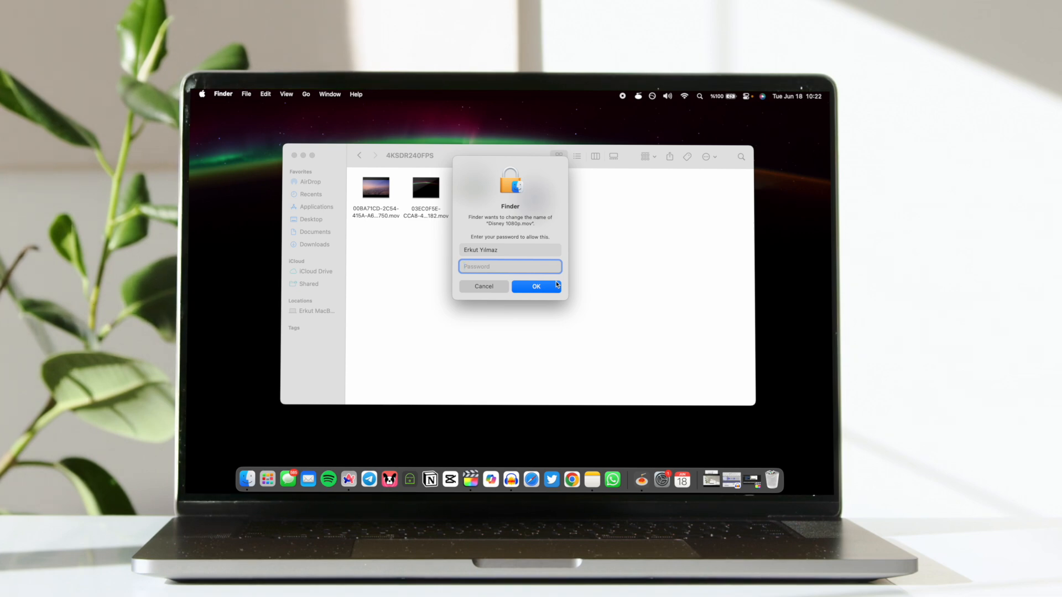
{"action": "left_click", "coordinate": [536, 285]}
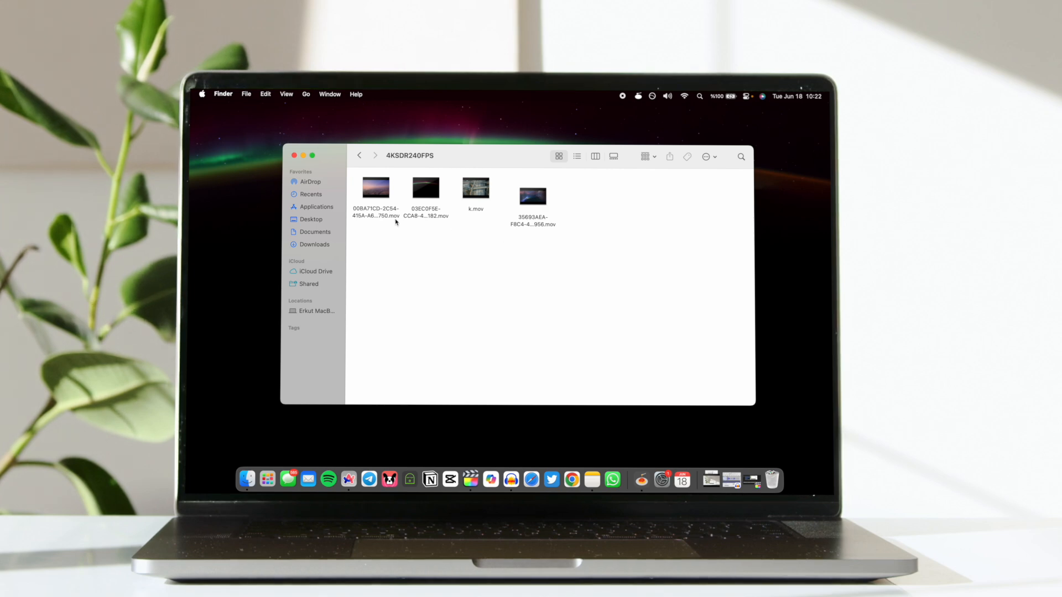
{"action": "left_click", "coordinate": [294, 155]}
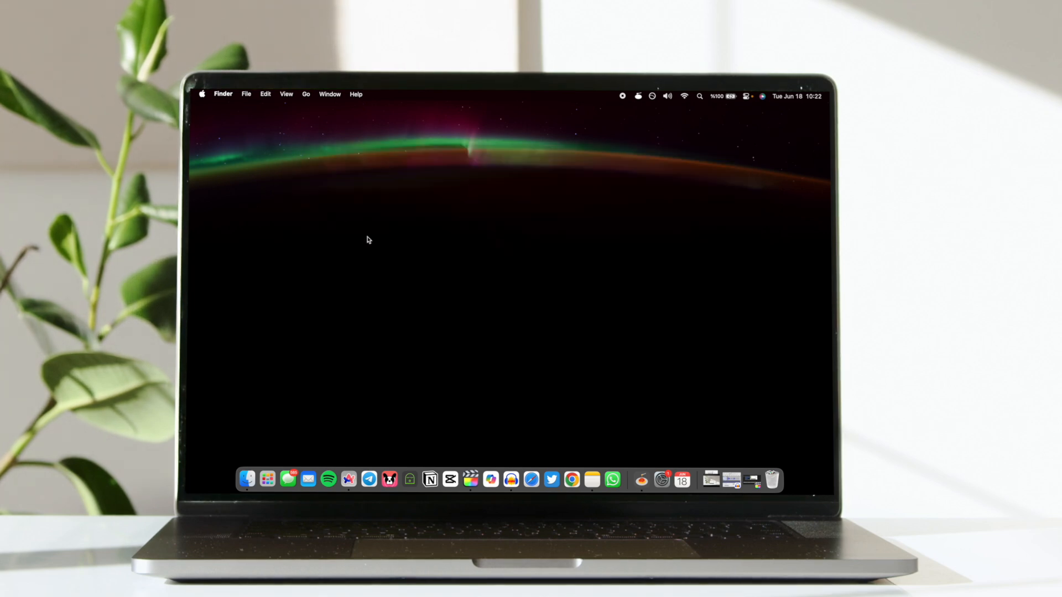
- From the desktop's Change Wallpaper, choose Los Angeles Overpass under Cityscape as wallpaper and screen saver
{"action": "right_click", "coordinate": [367, 239]}
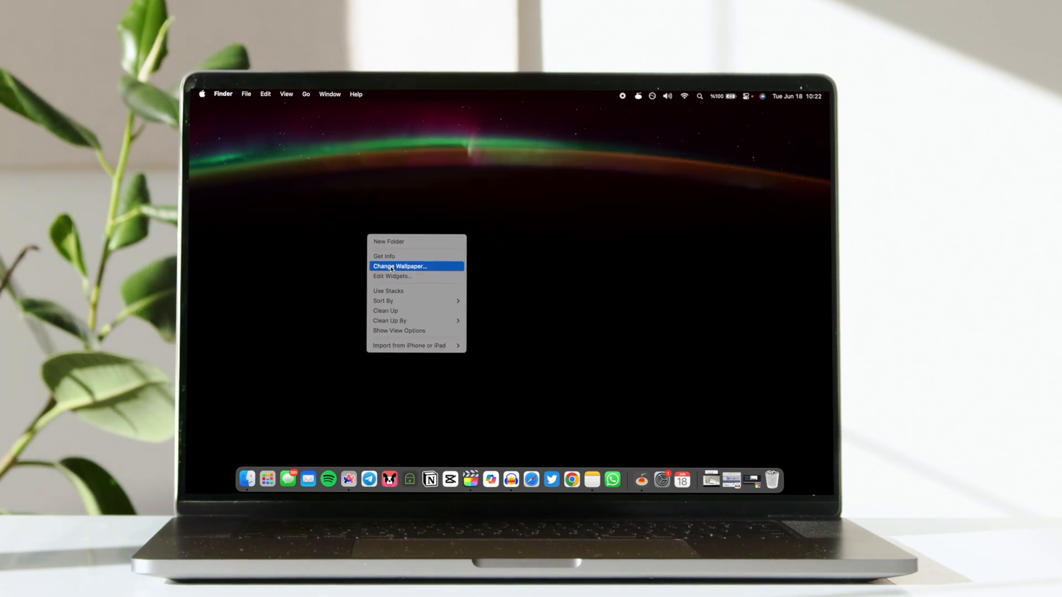
{"action": "left_click", "coordinate": [399, 267]}
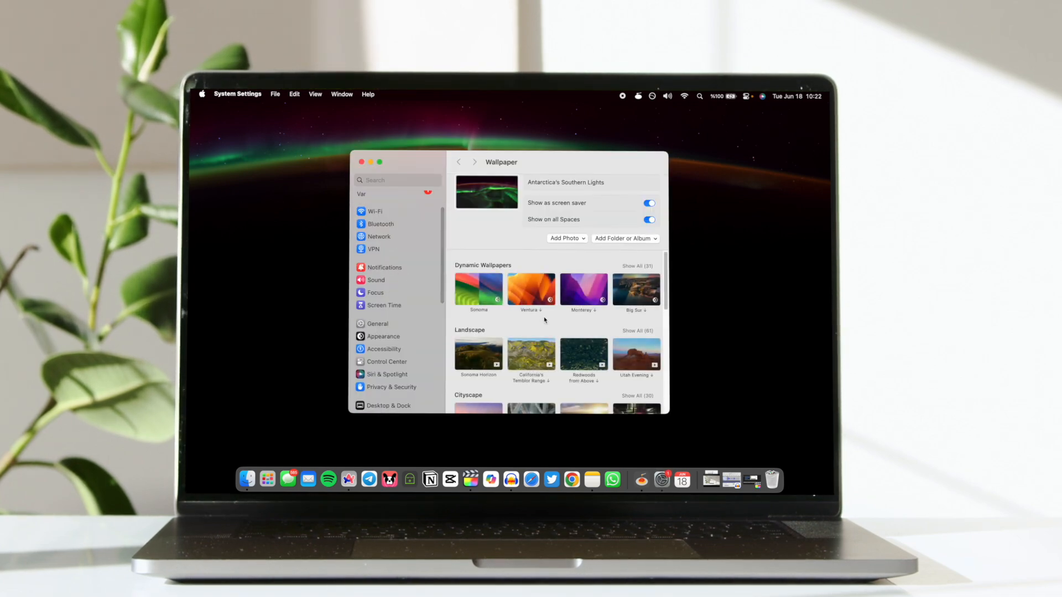
{"action": "scroll", "scroll_direction": "down", "scroll_amount": 3}
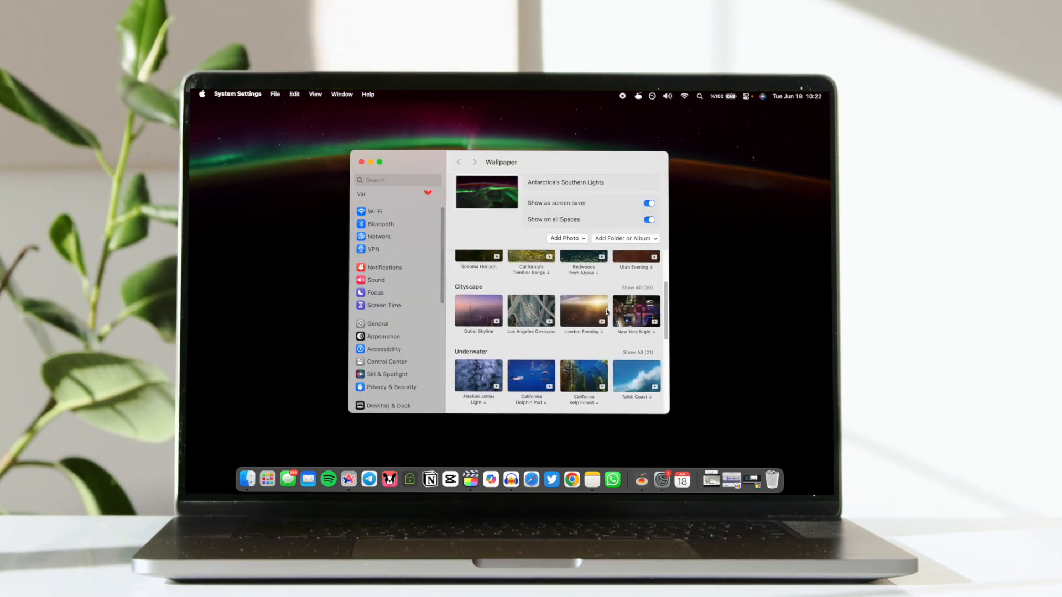
{"action": "mouse_move", "coordinate": [523, 289]}
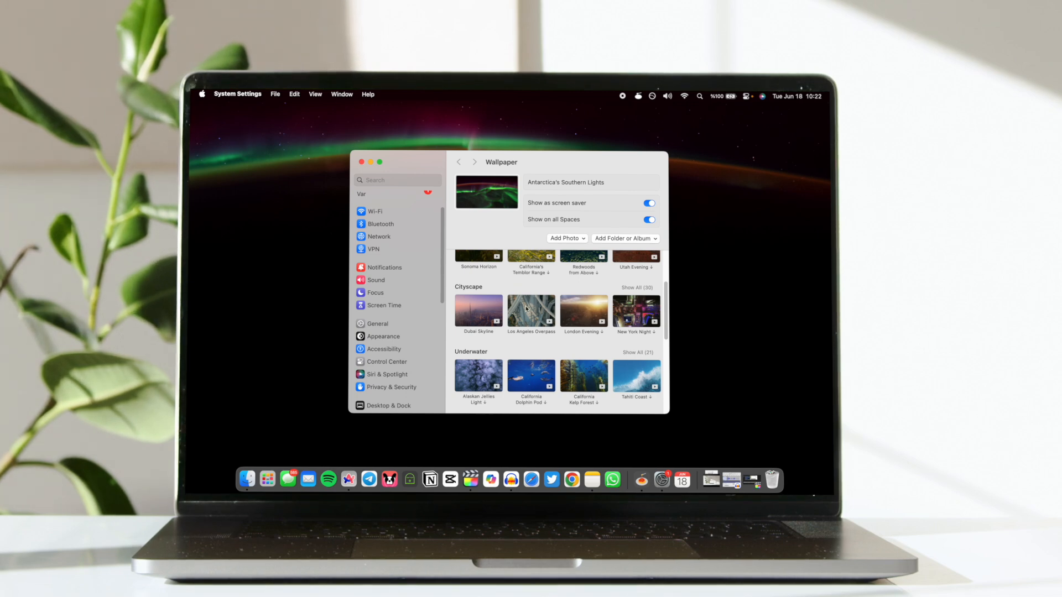
{"action": "mouse_move", "coordinate": [527, 313]}
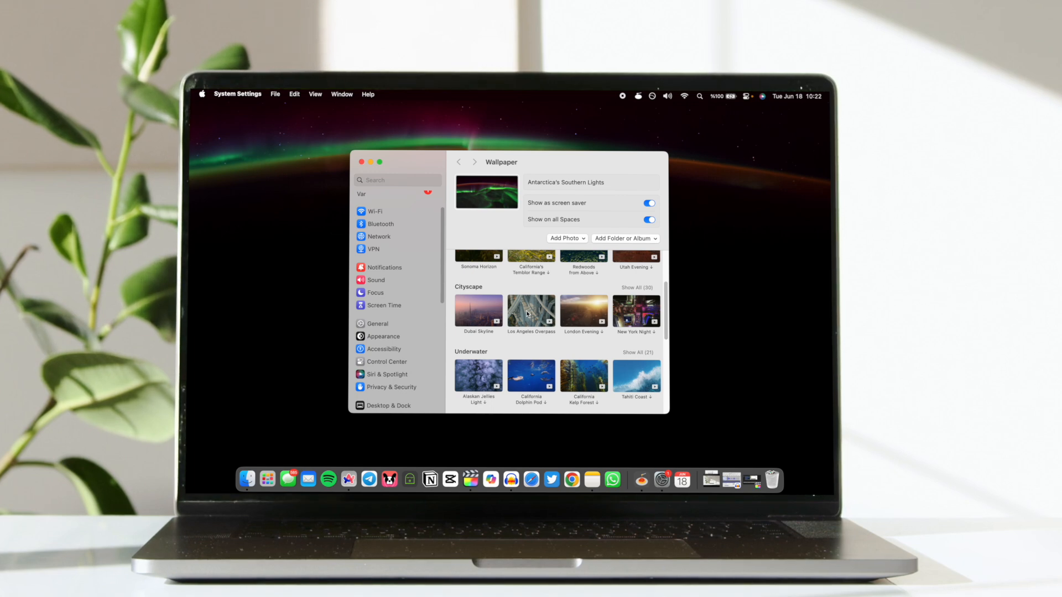
{"action": "left_click", "coordinate": [531, 313]}
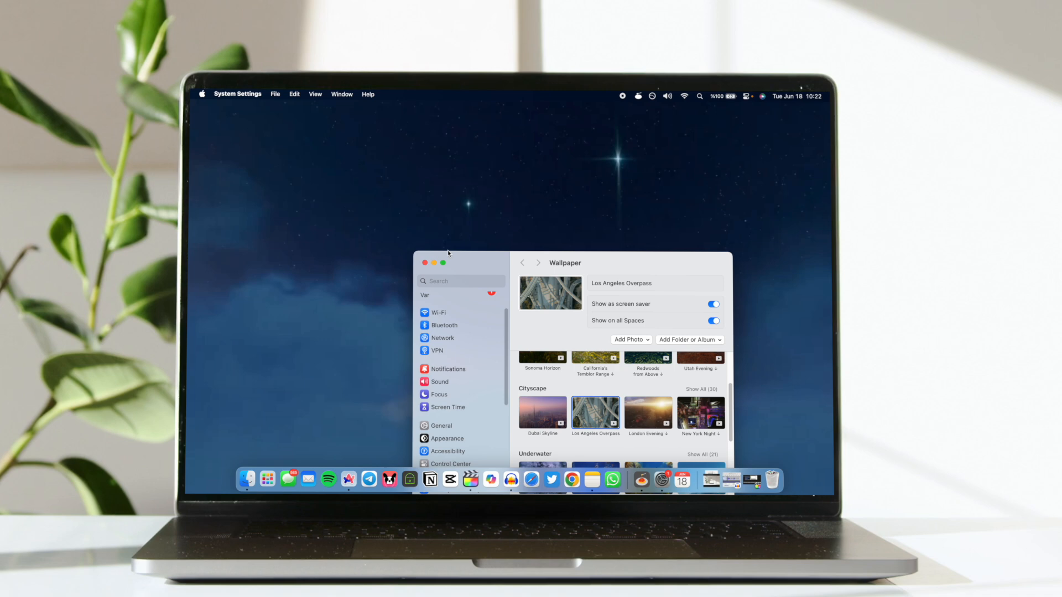
- Close Settings and lock the Mac so the starry-sky video plays on the lock screen
{"action": "left_click", "coordinate": [425, 264]}
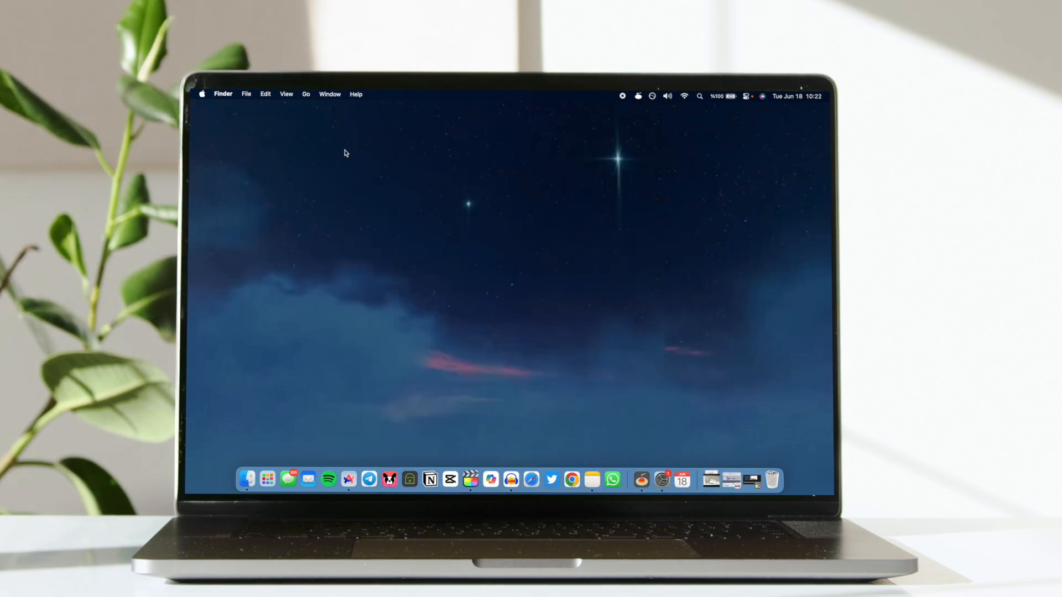
{"action": "mouse_move", "coordinate": [349, 254]}
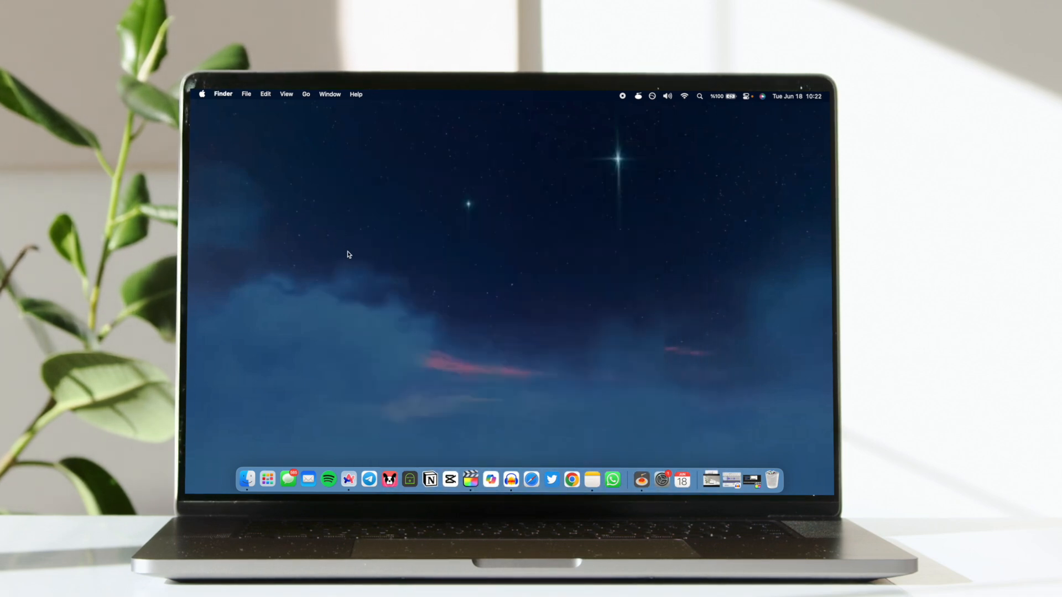
{"action": "left_click", "coordinate": [201, 93]}
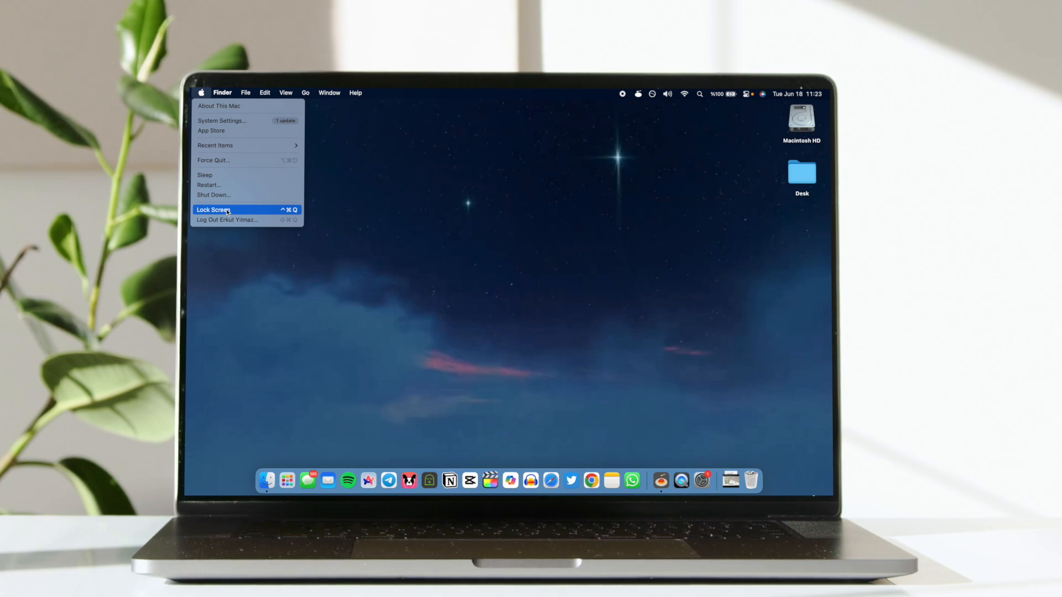
{"action": "left_click", "coordinate": [214, 209]}
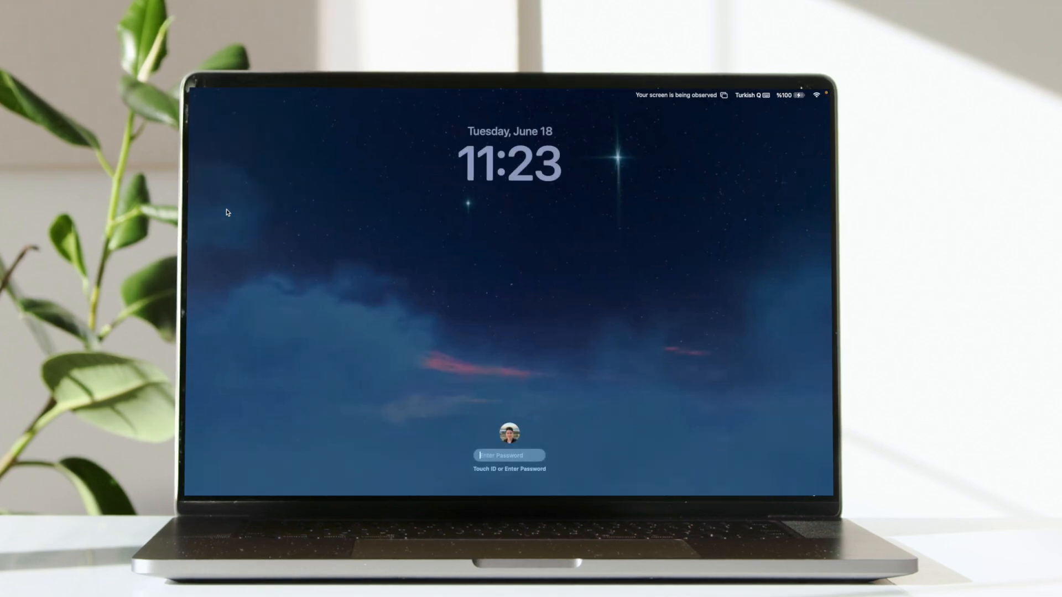